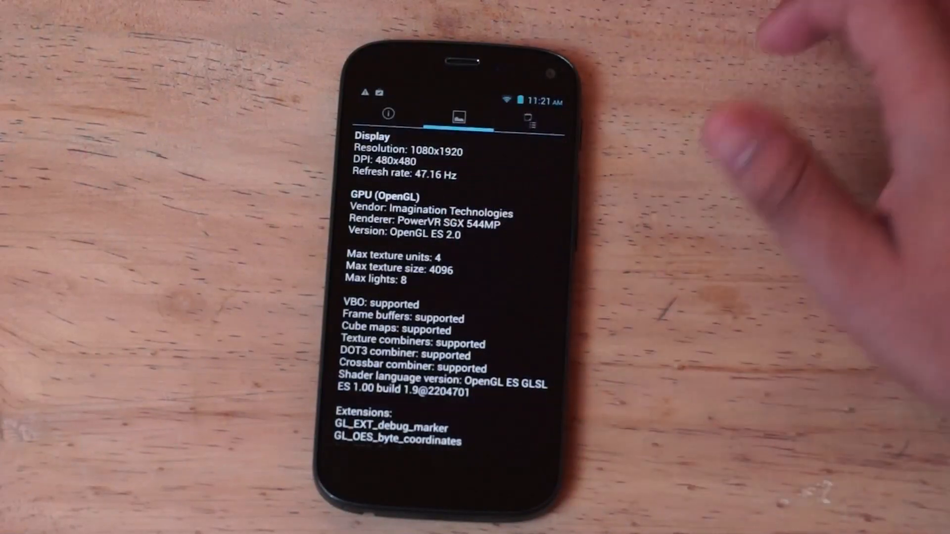
- Back out of System information to the Quadrant Standard benchmark menu
click(531, 118)
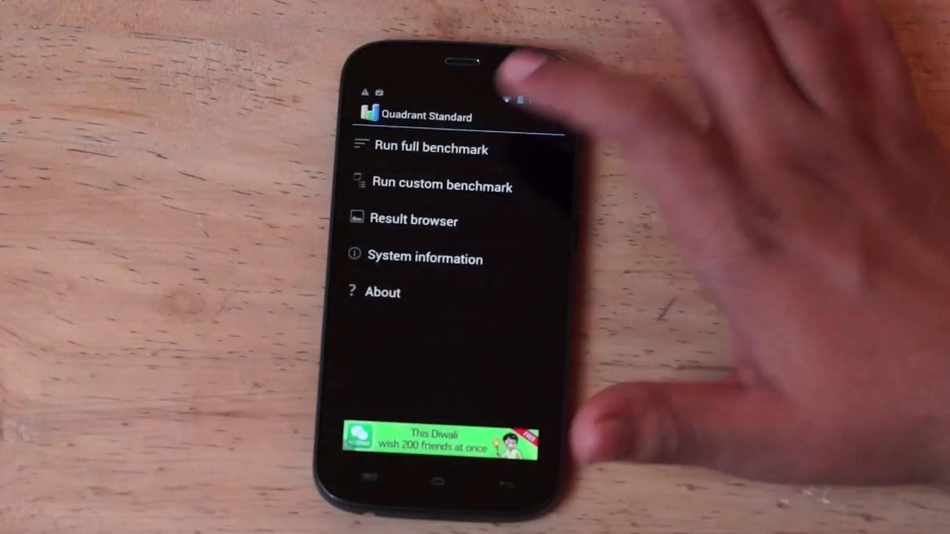
- Run the full Quadrant benchmark and confirm Yes to upload results for scoring
click(432, 148)
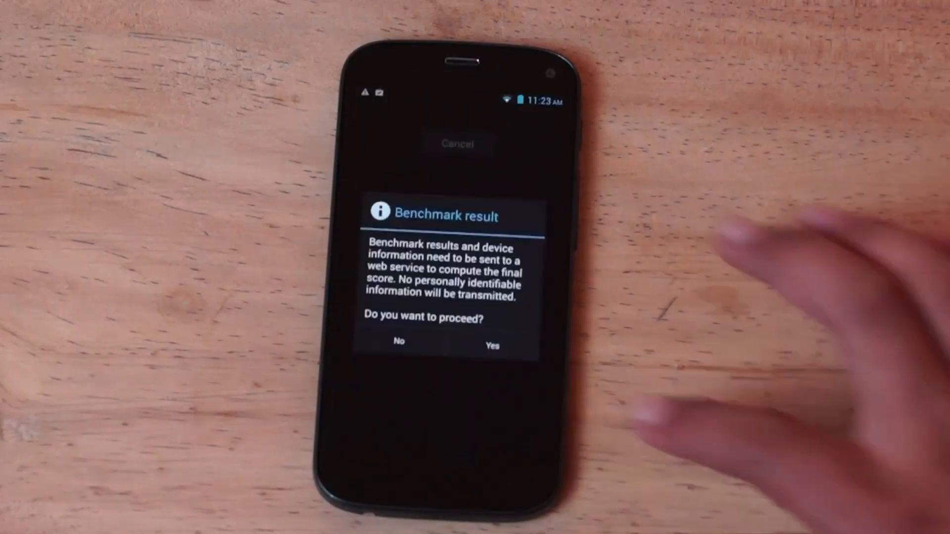
click(491, 340)
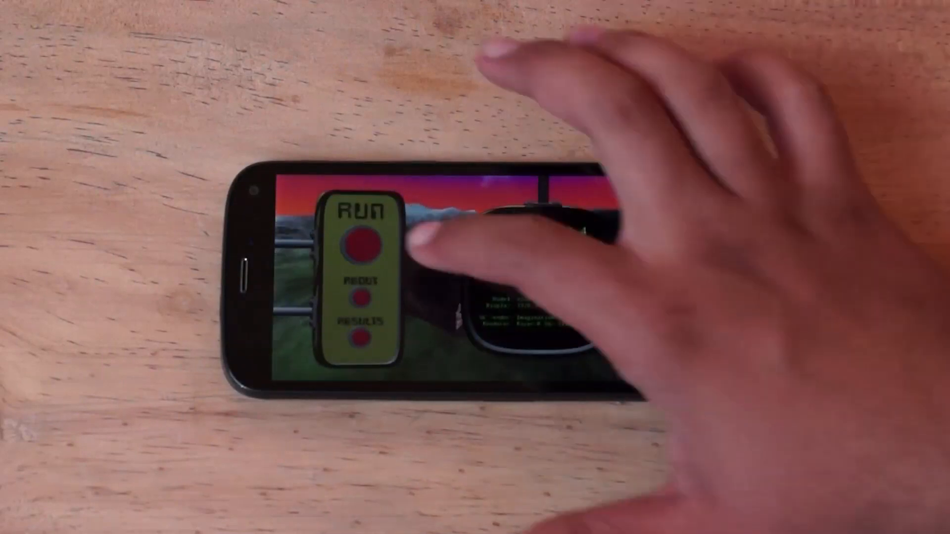
- Exit NenaMark2 and land on the phone's home screen
click(360, 240)
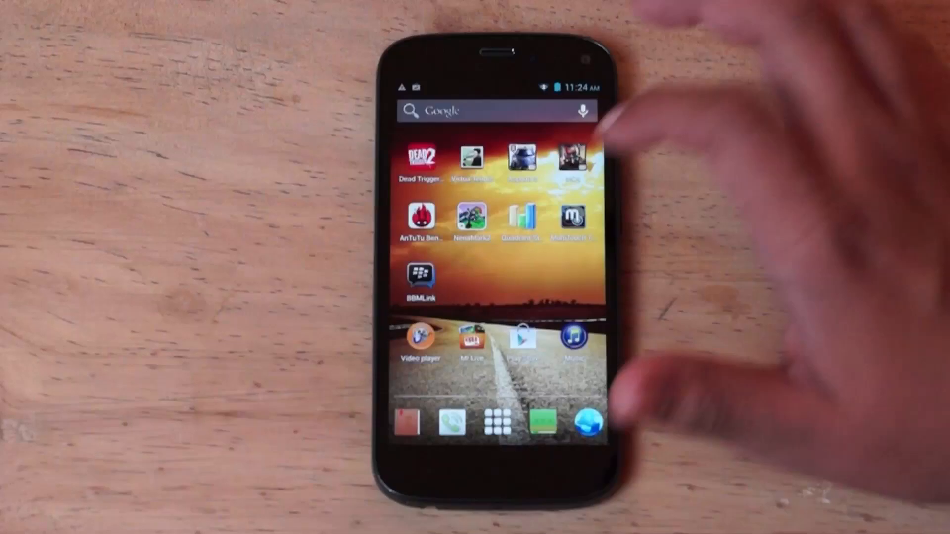
- Launch AnTuTu Benchmark from the home screen and run its test to a 15280 score
click(574, 222)
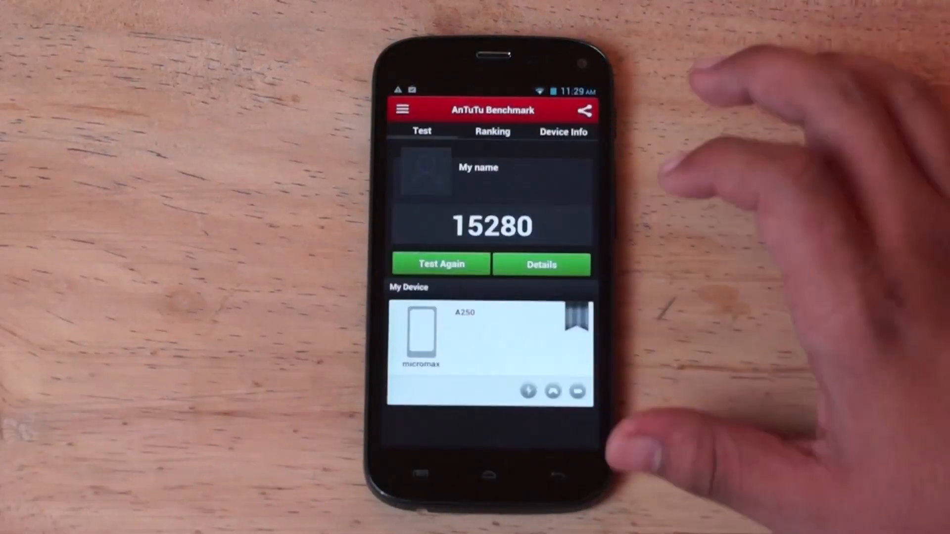
click(541, 265)
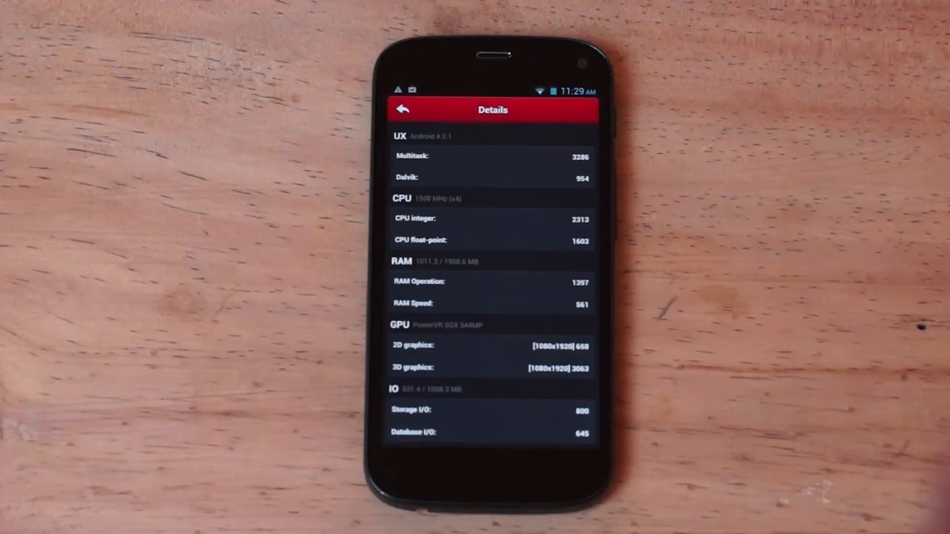
click(402, 110)
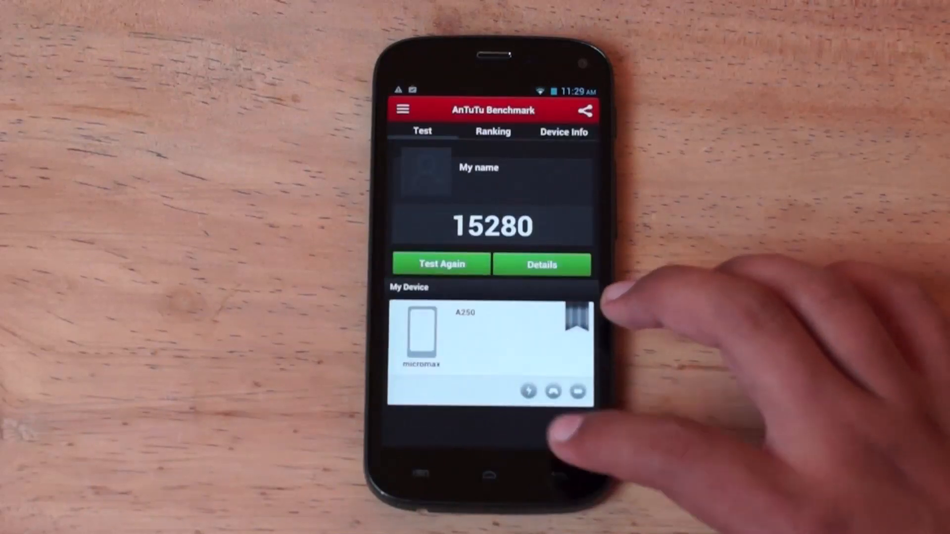